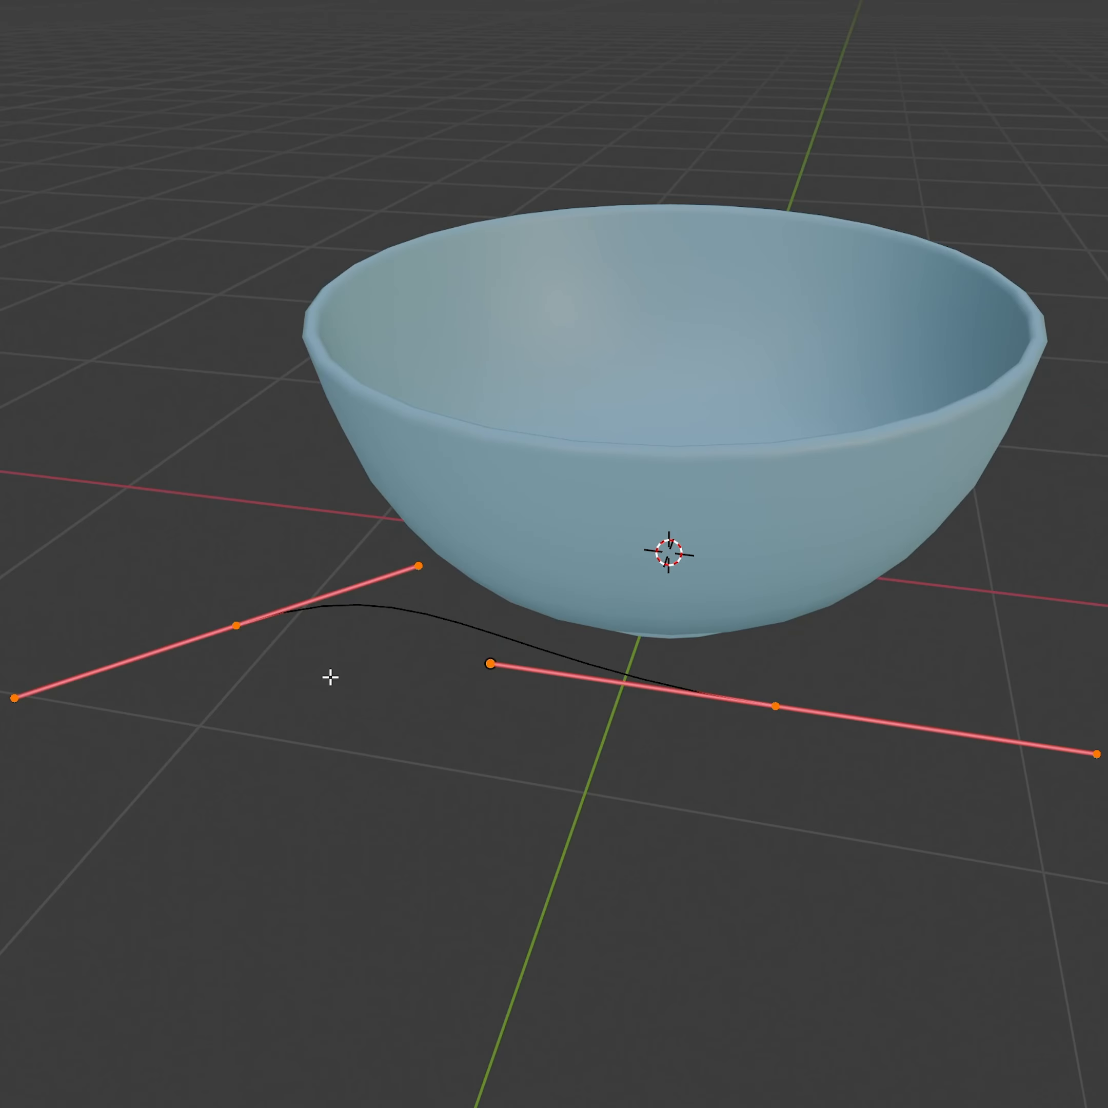
- Constrain the curve edit along X while shaping the noodle strand beside the bowl
{"action": "key", "text": "x"}
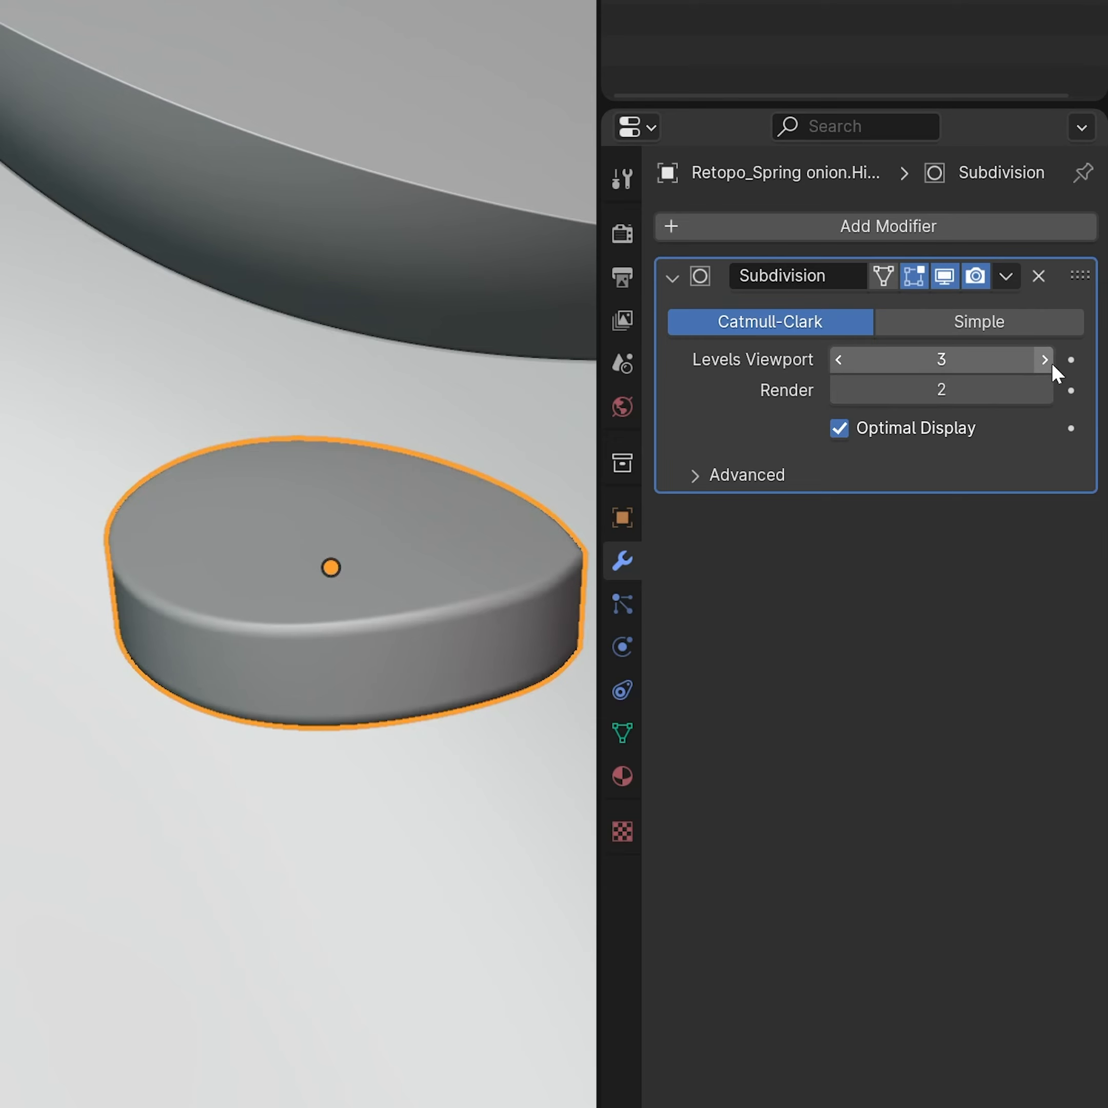
- Set up the Solidify outline on Egg.HiPoly with flipped normals and material offset 1
{"action": "left_click", "coordinate": [1007, 275]}
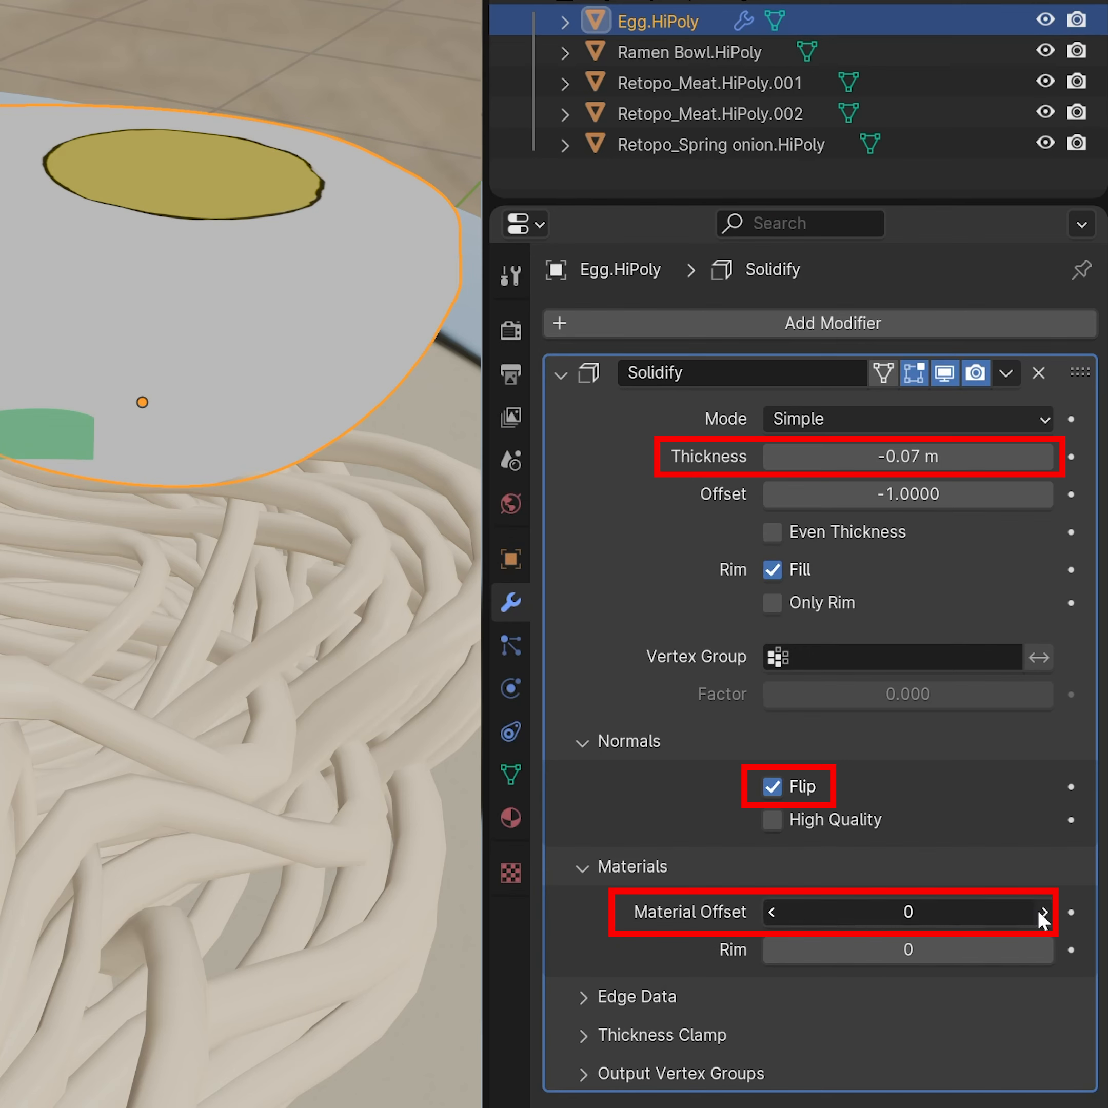
{"action": "left_click", "coordinate": [1044, 912]}
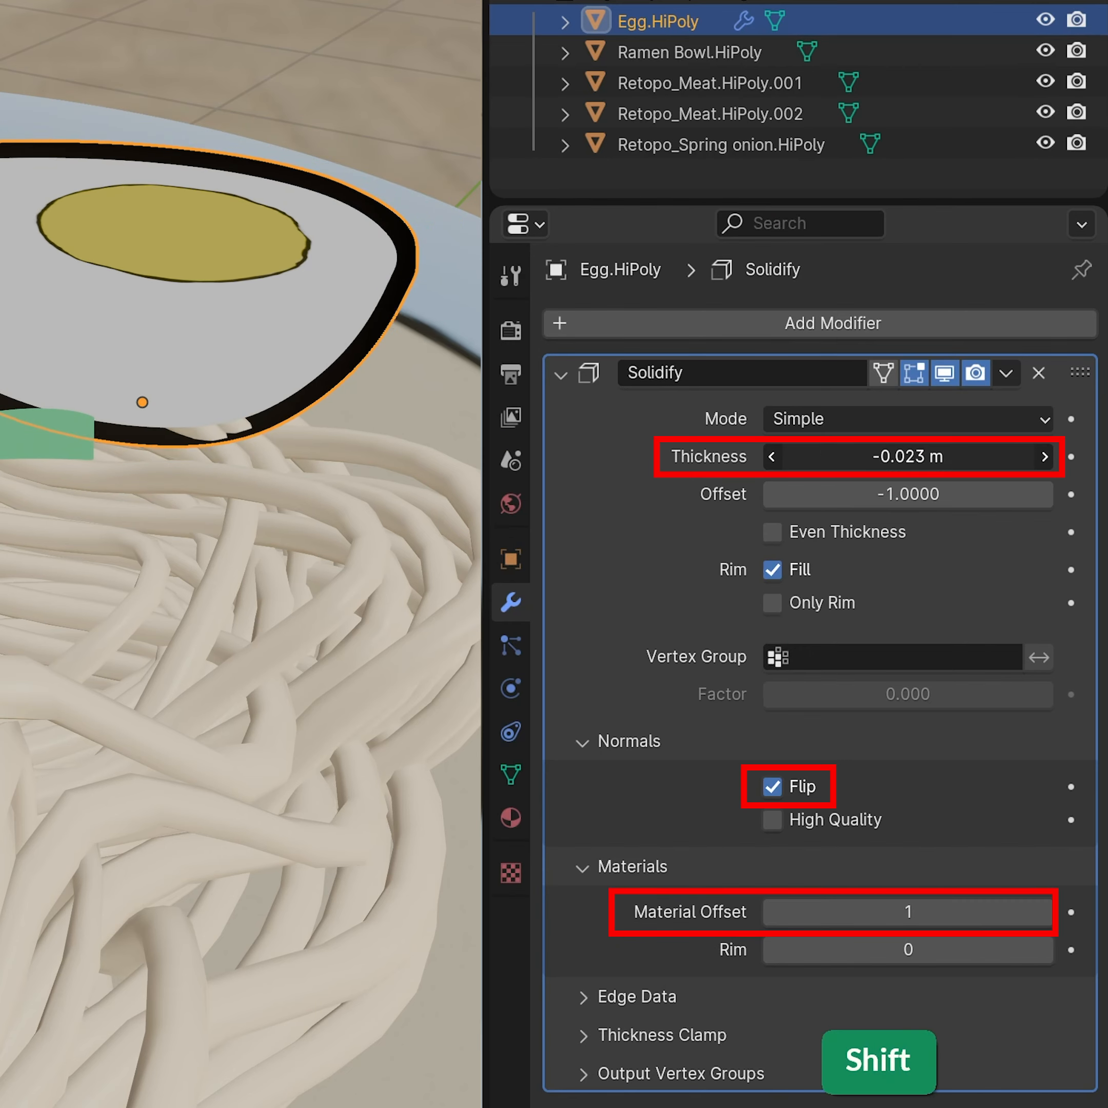